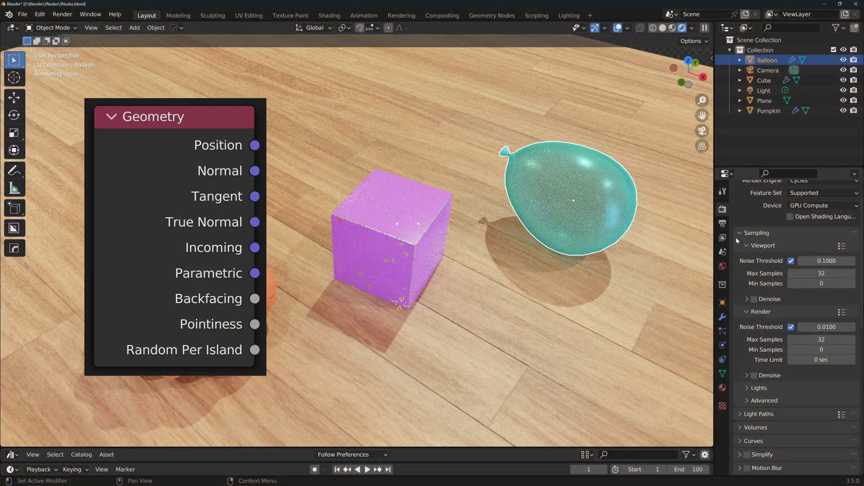
Step: Move the Monkey Pointiness ColorRamp's black stop to 0.224 to darken Suzanne's creases
{"action": "left_click", "coordinate": [210, 324]}
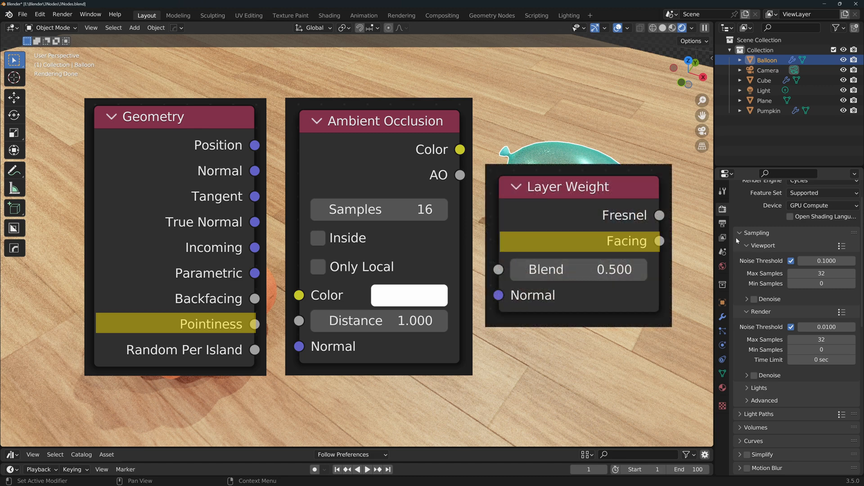
{"action": "left_click", "coordinate": [329, 15]}
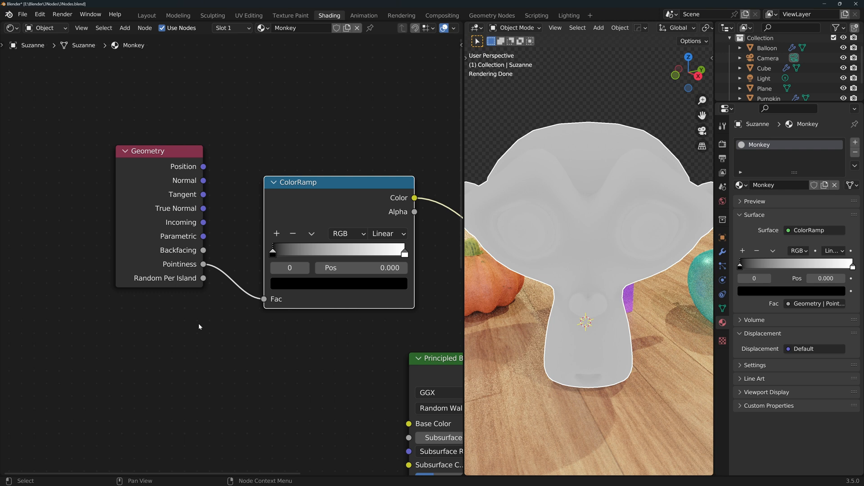
{"action": "mouse_move", "coordinate": [173, 126]}
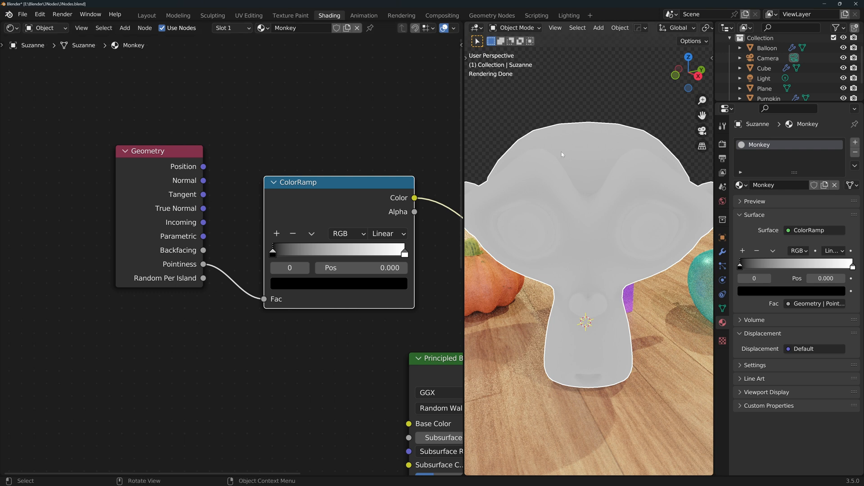
{"action": "mouse_move", "coordinate": [186, 224]}
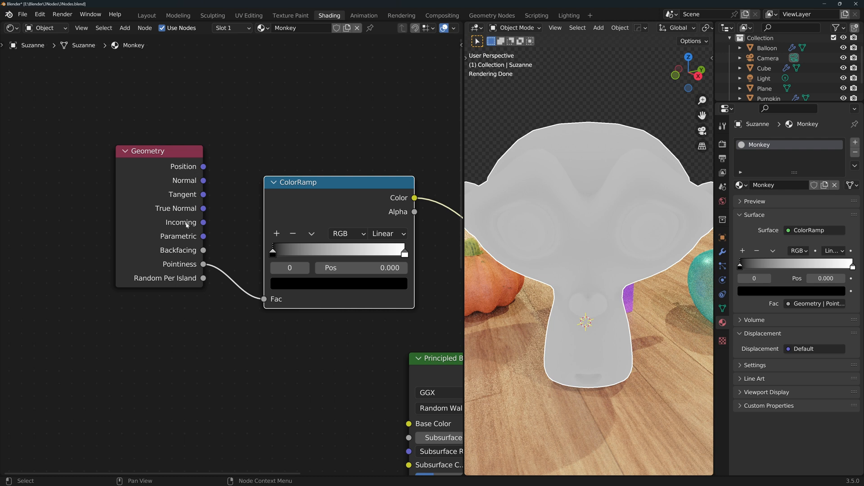
{"action": "mouse_move", "coordinate": [187, 223]}
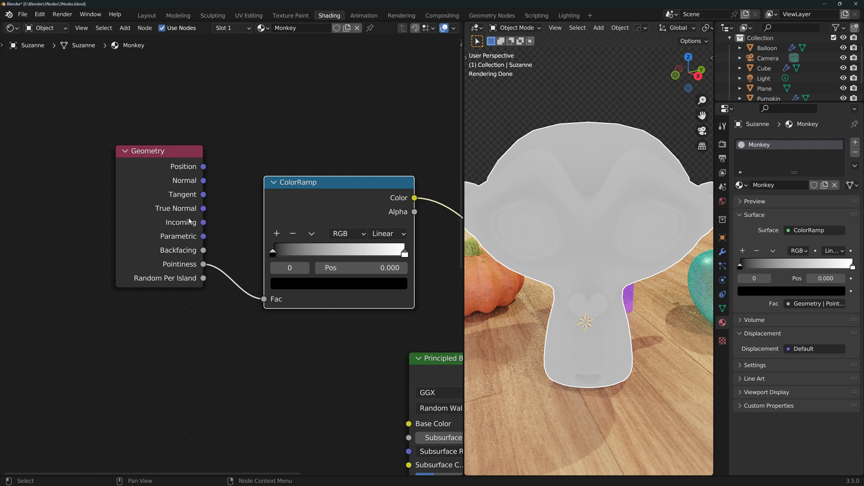
{"action": "mouse_move", "coordinate": [189, 271]}
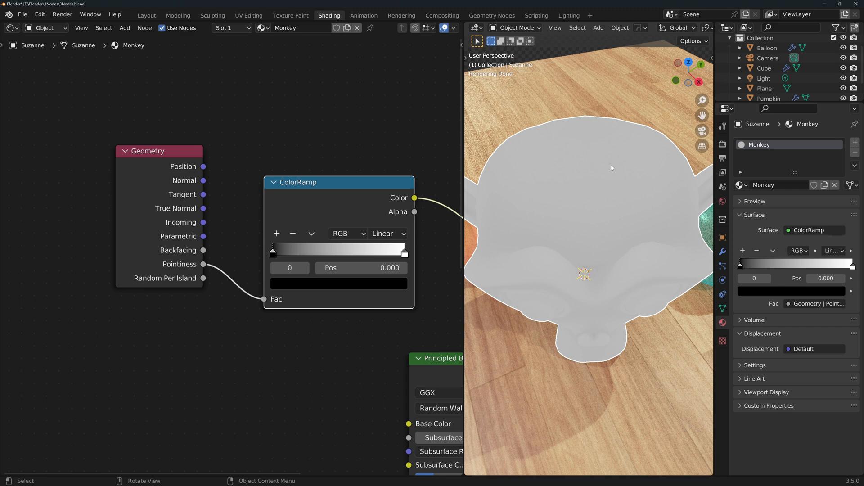
{"action": "mouse_move", "coordinate": [610, 254]}
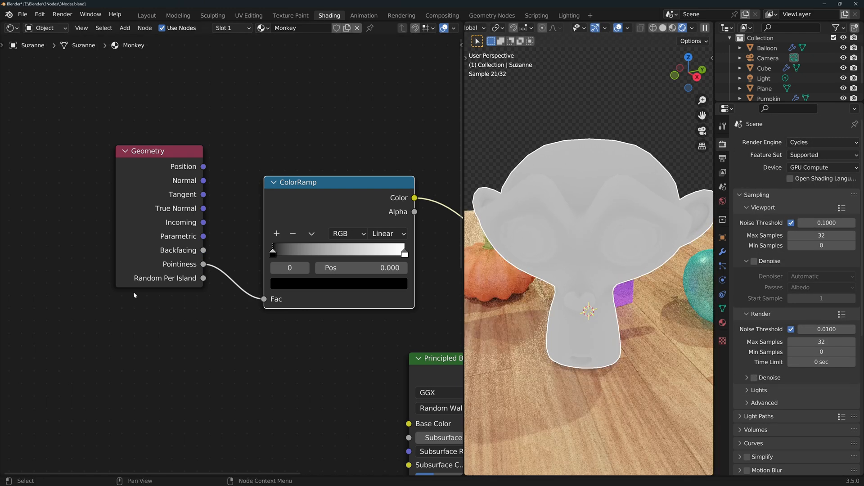
{"action": "mouse_move", "coordinate": [287, 227]}
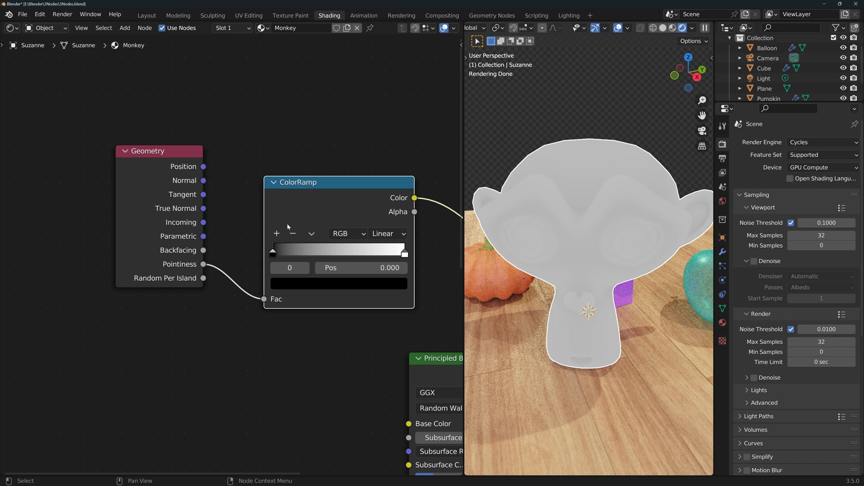
{"action": "left_click_drag", "start_coordinate": [271, 252], "coordinate": [302, 252]}
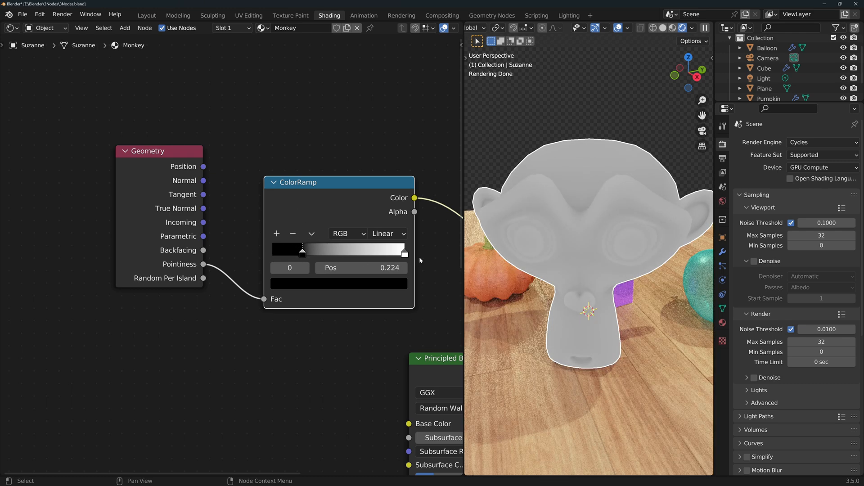
{"action": "left_click_drag", "start_coordinate": [301, 252], "coordinate": [370, 252]}
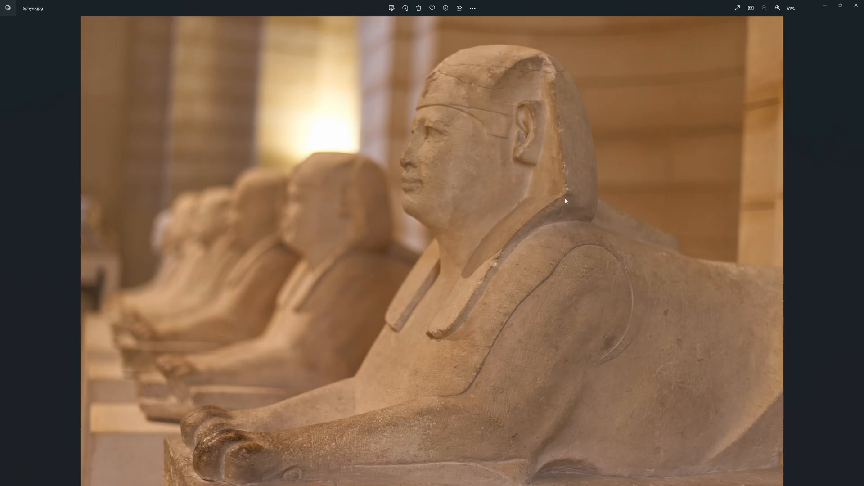
{"action": "mouse_move", "coordinate": [421, 271]}
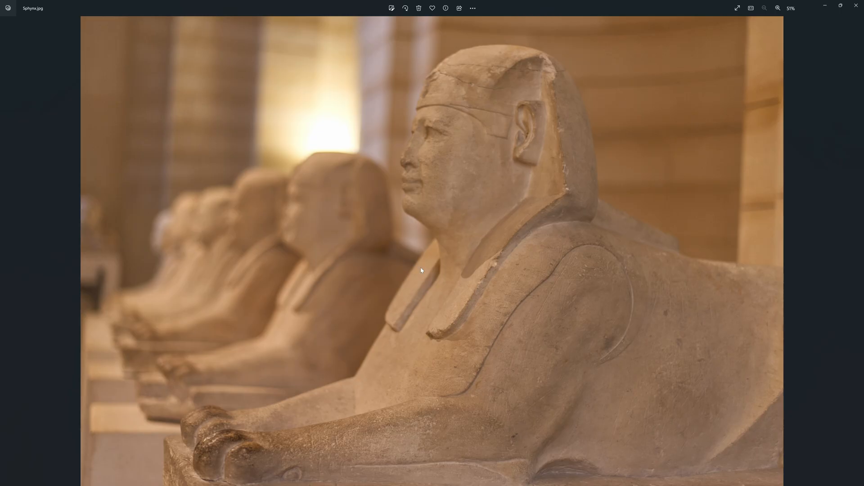
{"action": "mouse_move", "coordinate": [234, 441]}
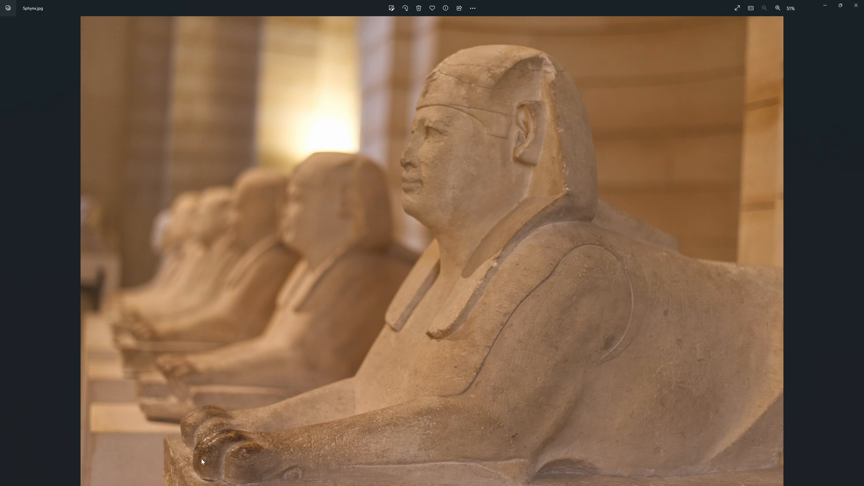
{"action": "mouse_move", "coordinate": [253, 460]}
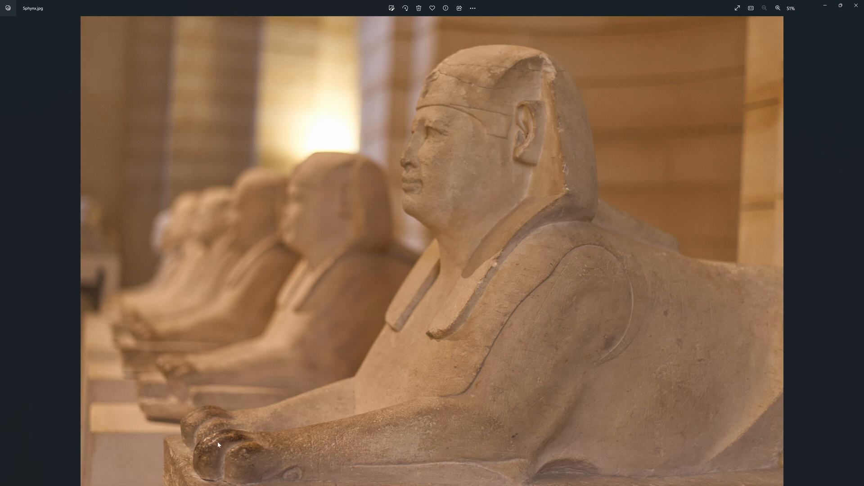
{"action": "mouse_move", "coordinate": [239, 445]}
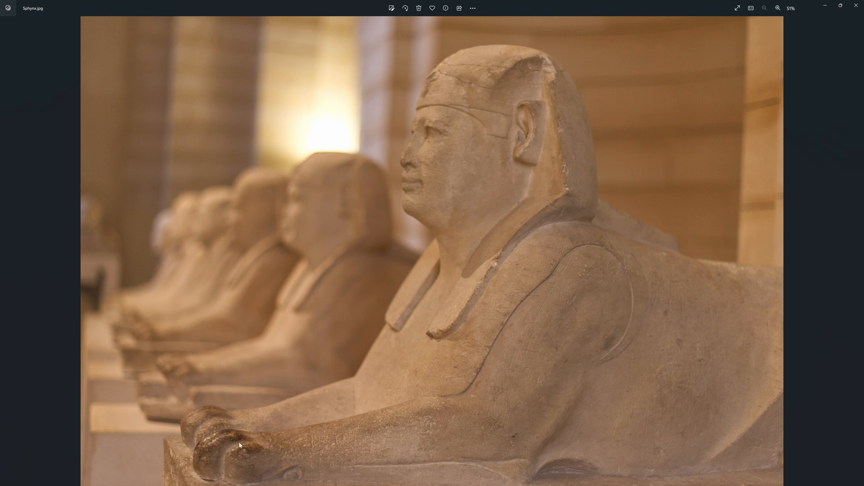
{"action": "mouse_move", "coordinate": [228, 453]}
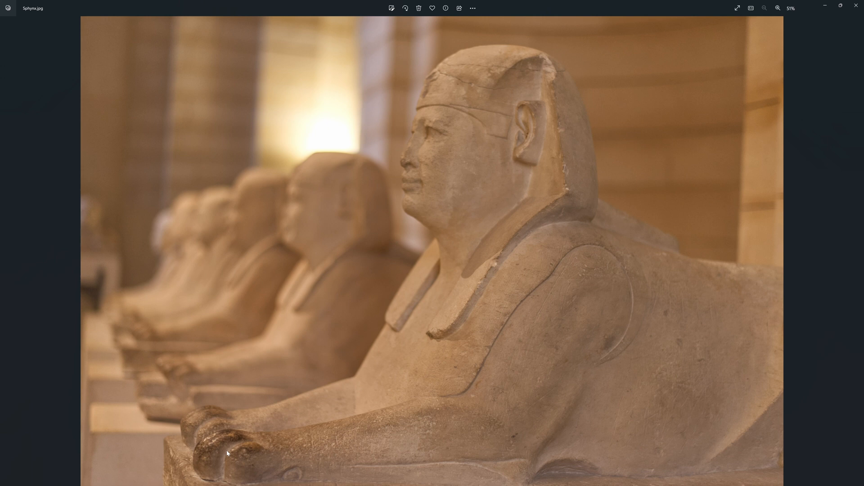
{"action": "mouse_move", "coordinate": [226, 438]}
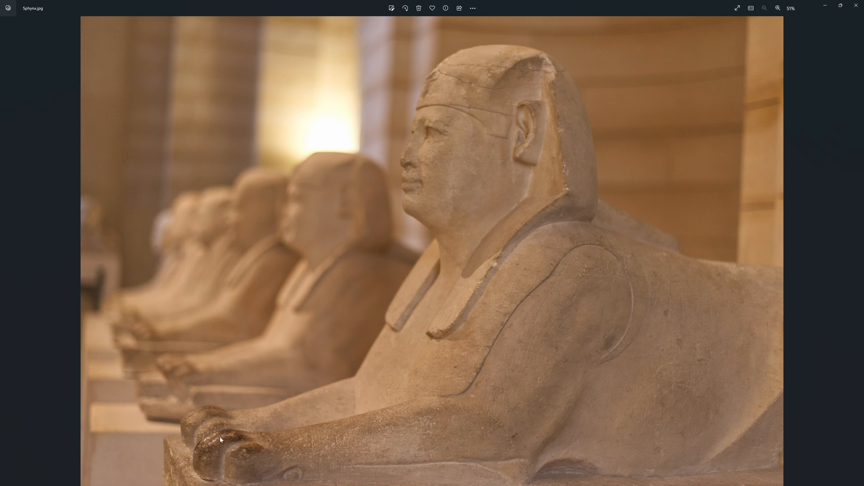
{"action": "mouse_move", "coordinate": [202, 464]}
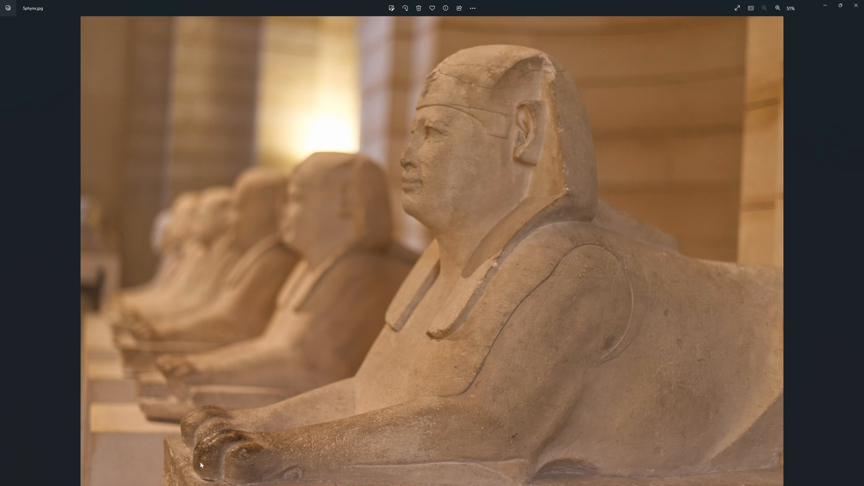
{"action": "mouse_move", "coordinate": [221, 465]}
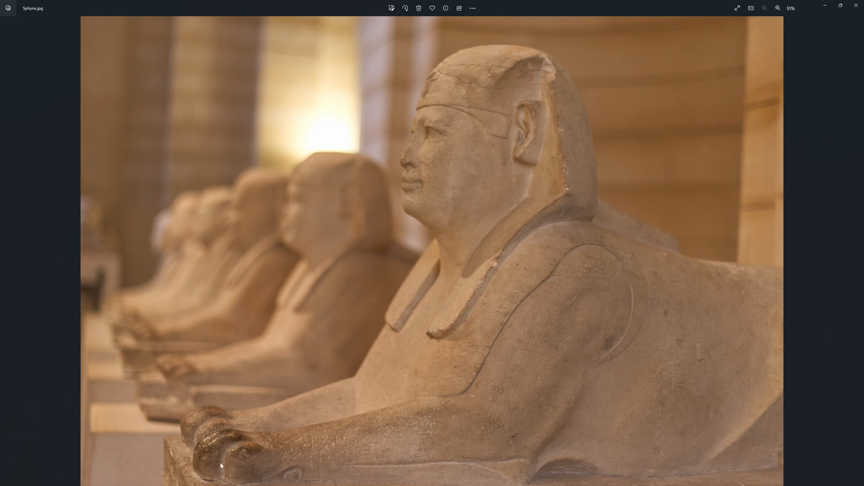
{"action": "mouse_move", "coordinate": [225, 457]}
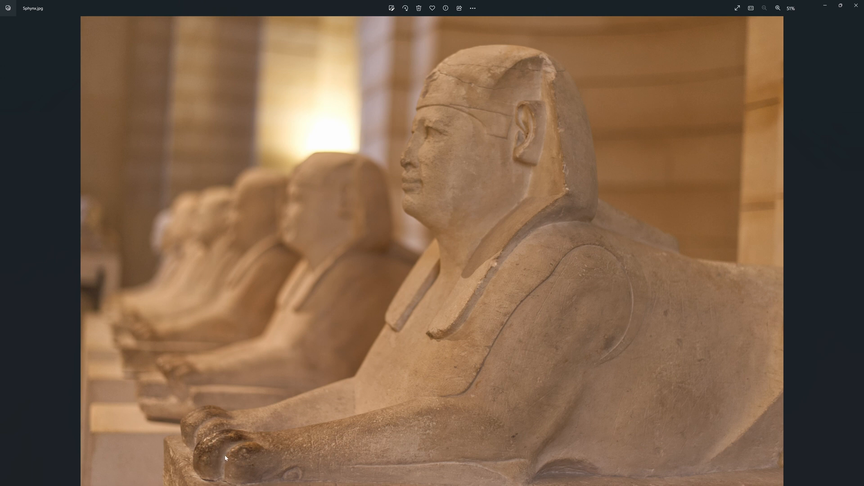
{"action": "mouse_move", "coordinate": [232, 439]}
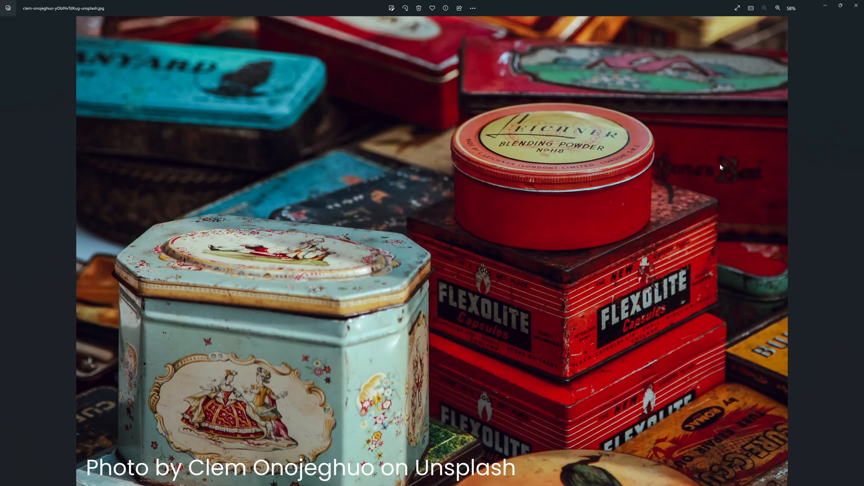
{"action": "mouse_move", "coordinate": [687, 350]}
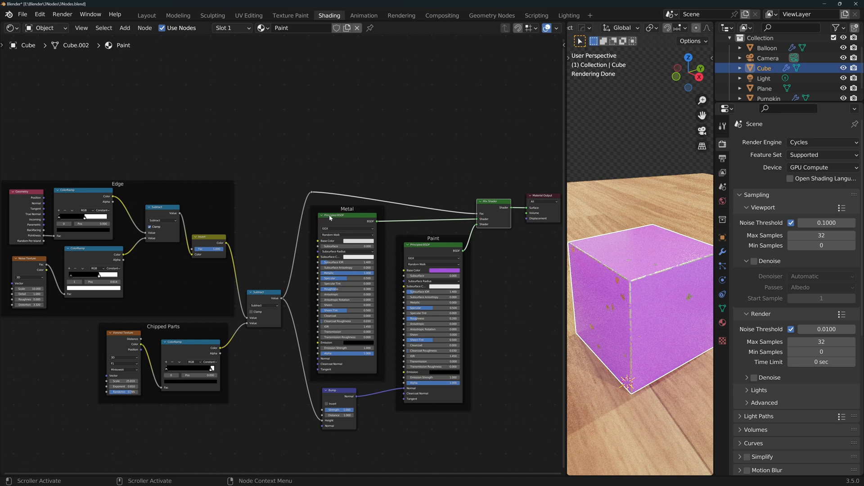
{"action": "mouse_move", "coordinate": [310, 222]}
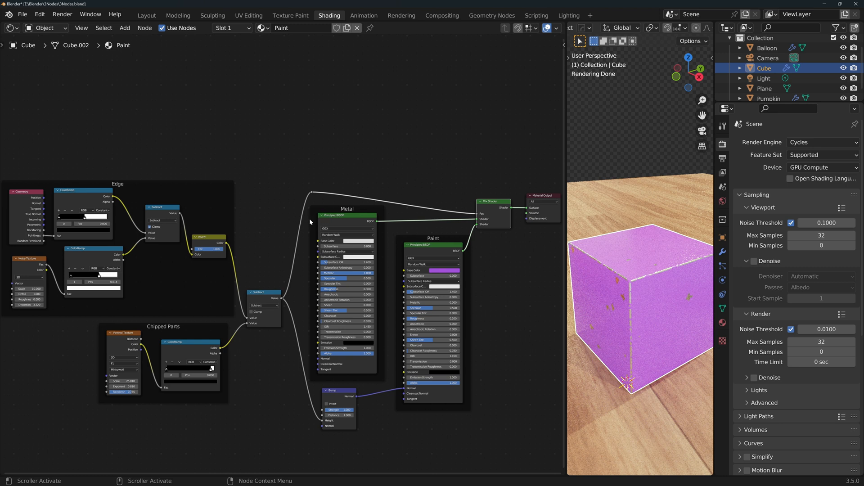
{"action": "mouse_move", "coordinate": [433, 260]}
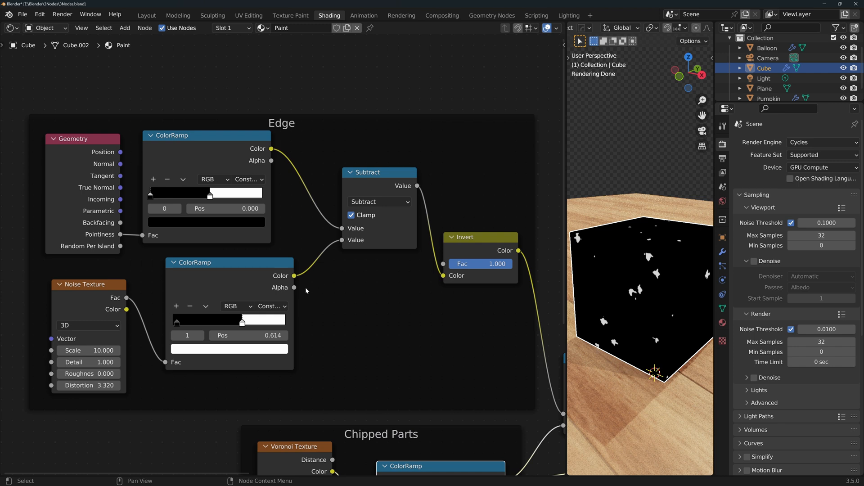
{"action": "mouse_move", "coordinate": [154, 166]}
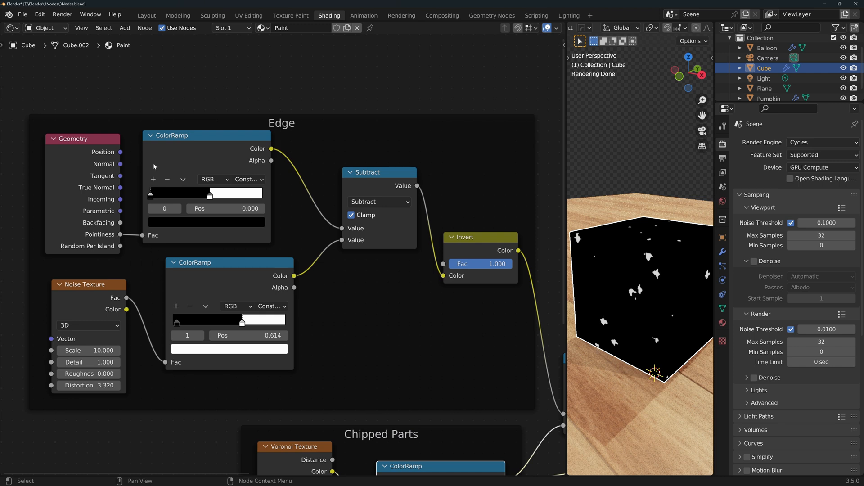
Step: Preview the Pointiness ramp on the cube and place its white stop at 0.535, then show the Subtract result
{"action": "left_click", "coordinate": [722, 252]}
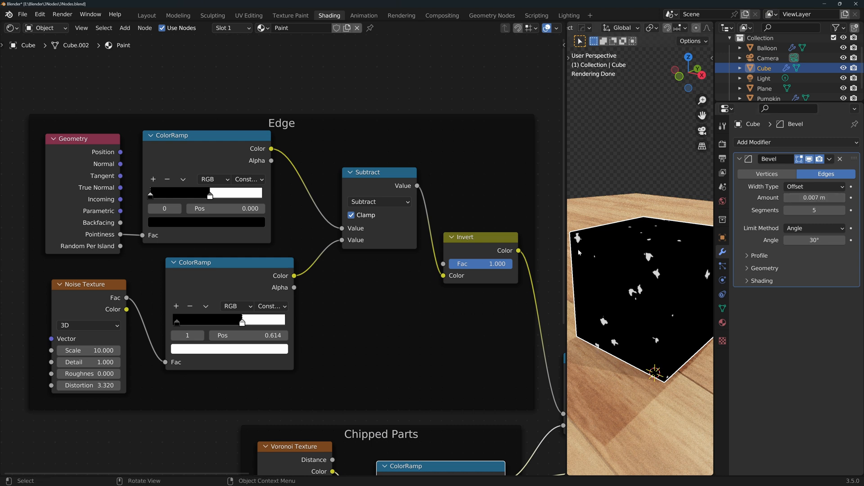
{"action": "mouse_move", "coordinate": [646, 237]}
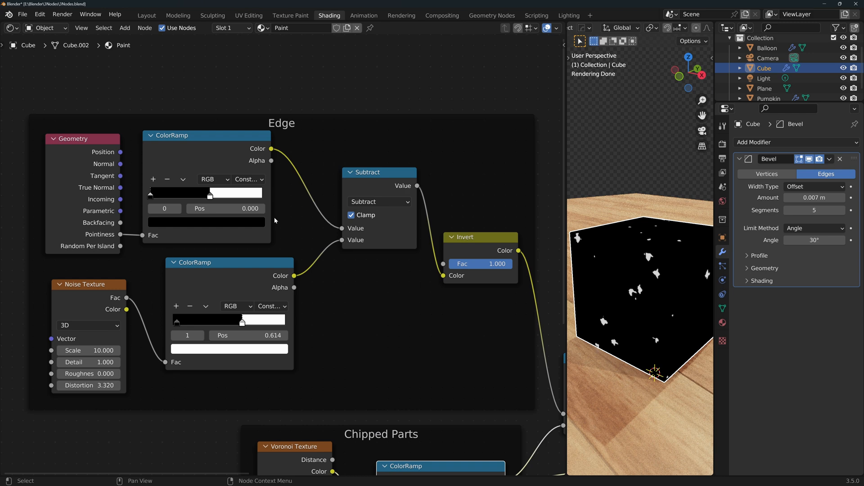
{"action": "left_click", "coordinate": [248, 179]}
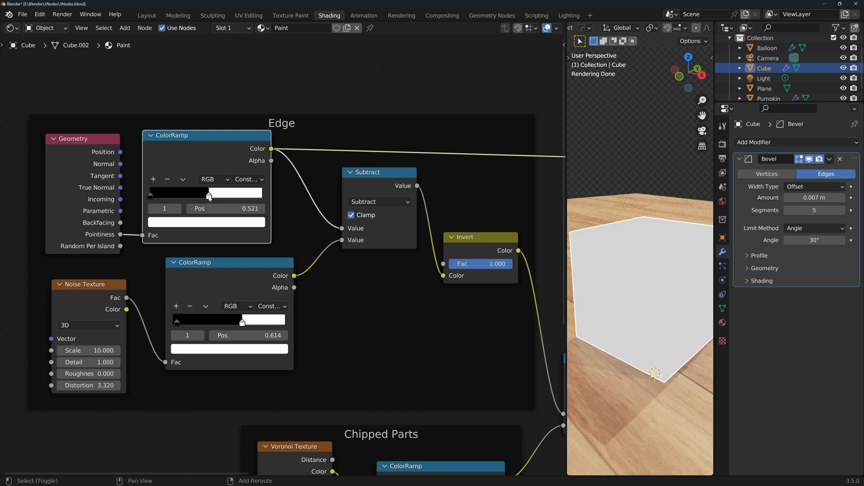
{"action": "left_click_drag", "start_coordinate": [209, 192], "coordinate": [209, 192]}
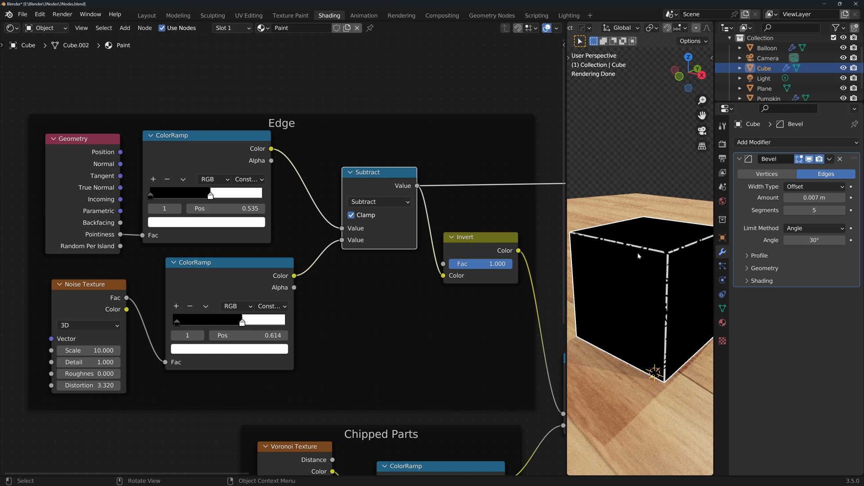
{"action": "mouse_move", "coordinate": [587, 275]}
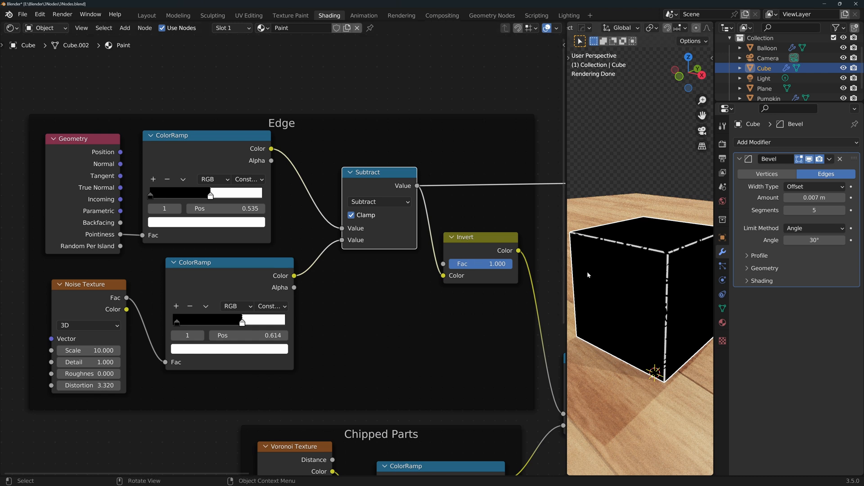
{"action": "mouse_move", "coordinate": [588, 275]}
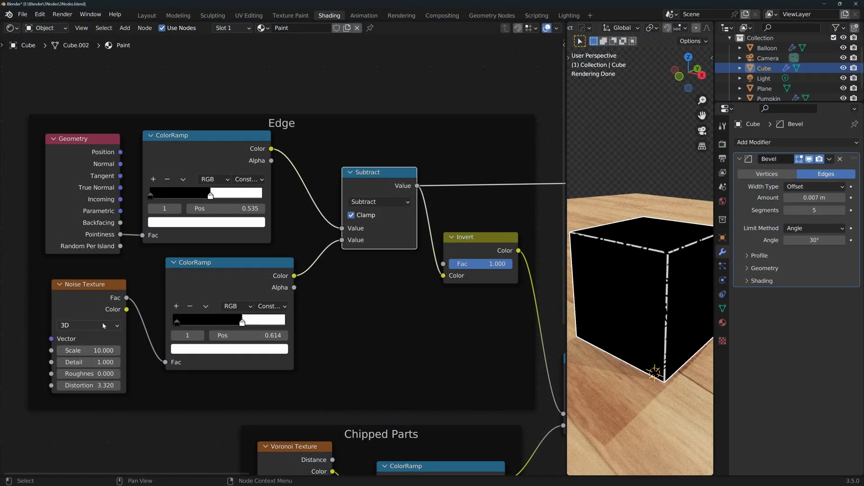
Step: Preview the final pink shader and set the Noise ColorRamp's white stop to 0.535 for smaller chips
{"action": "left_click", "coordinate": [270, 306]}
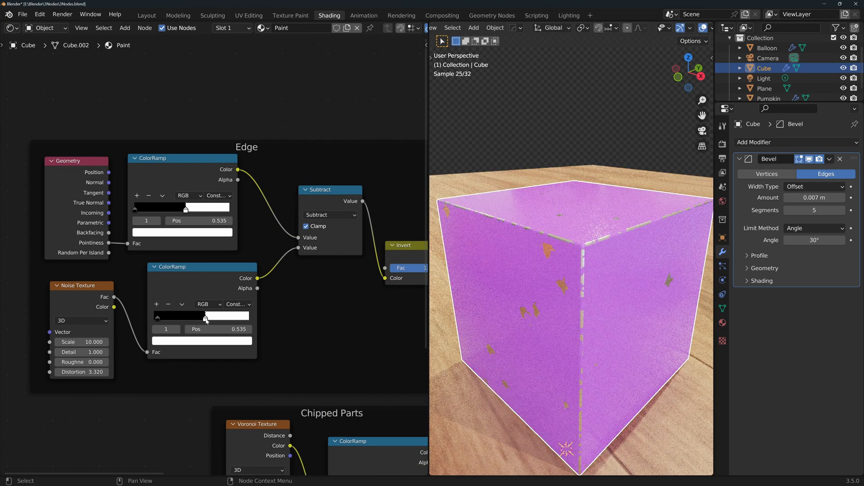
{"action": "left_click_drag", "start_coordinate": [203, 318], "coordinate": [211, 319]}
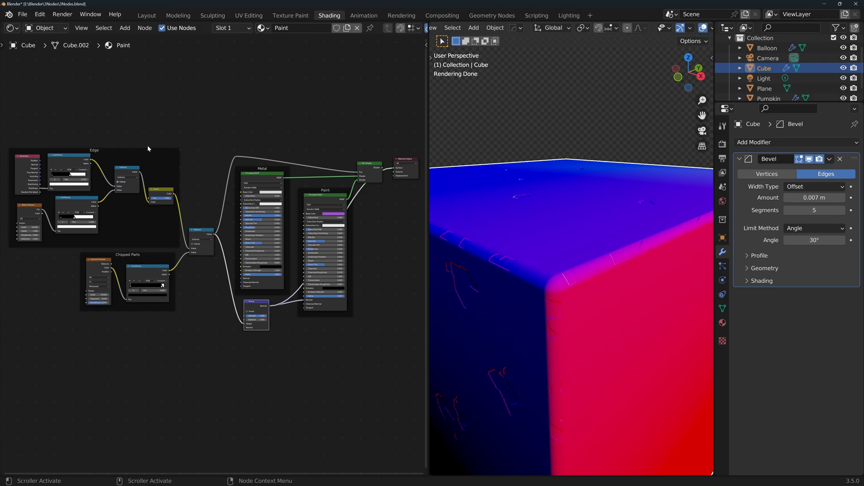
{"action": "mouse_move", "coordinate": [31, 164]}
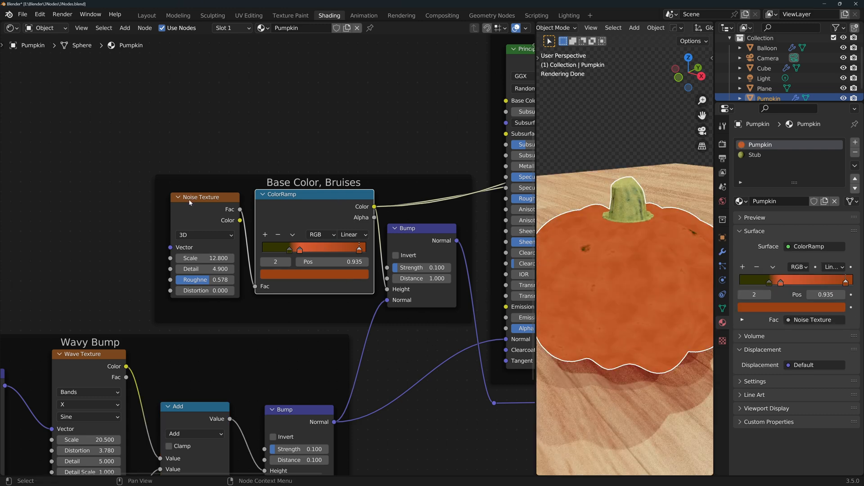
Step: Pan the Shader Editor down to the Ambient Occlusion node frame
{"action": "left_click_drag", "start_coordinate": [623, 275], "coordinate": [623, 259]}
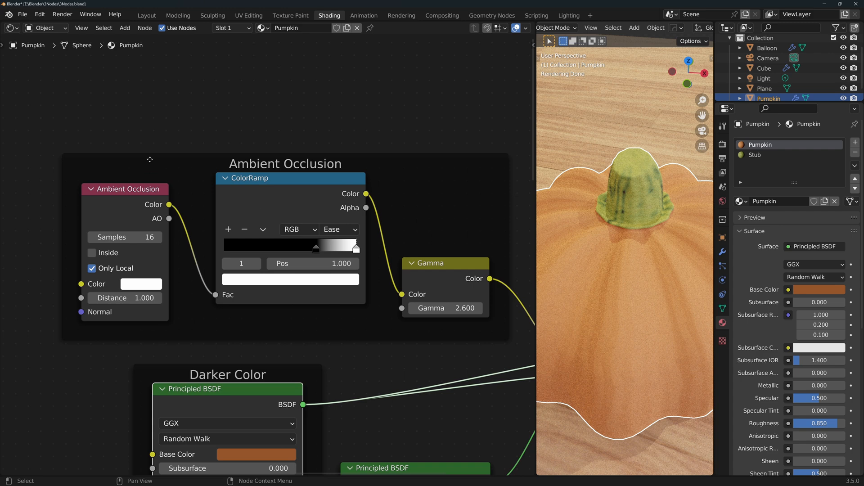
{"action": "mouse_move", "coordinate": [294, 175]}
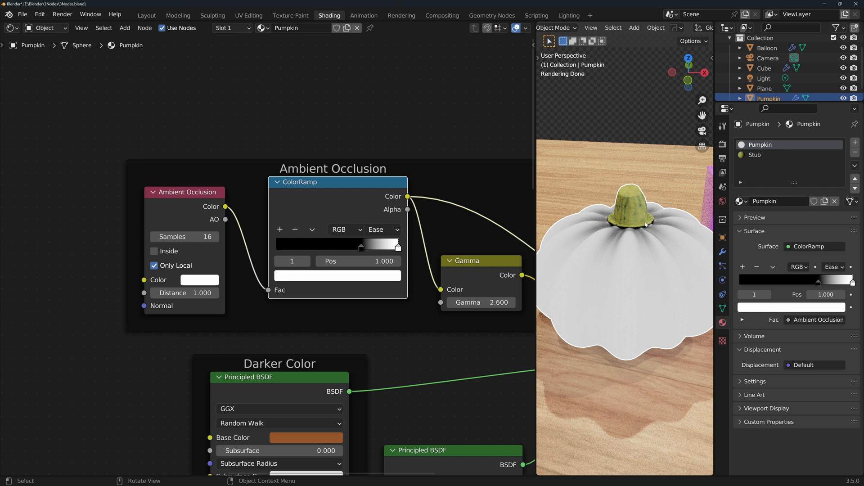
{"action": "mouse_move", "coordinate": [661, 251]}
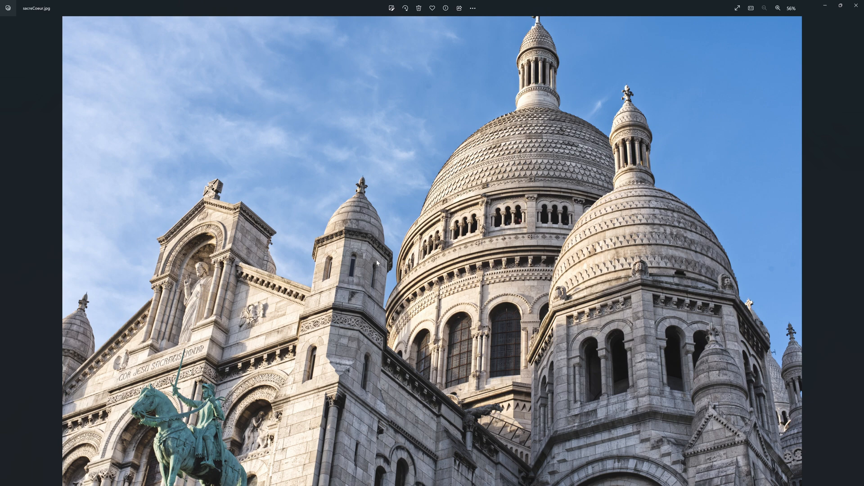
{"action": "mouse_move", "coordinate": [222, 378]}
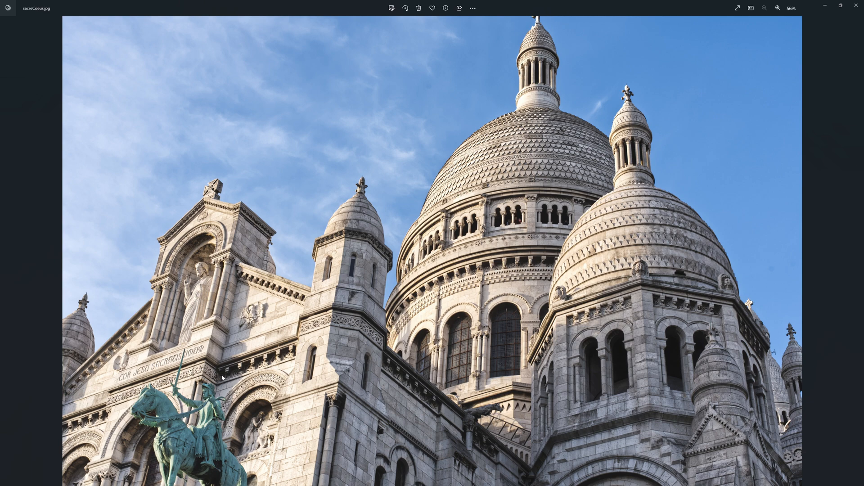
{"action": "mouse_move", "coordinate": [285, 353]}
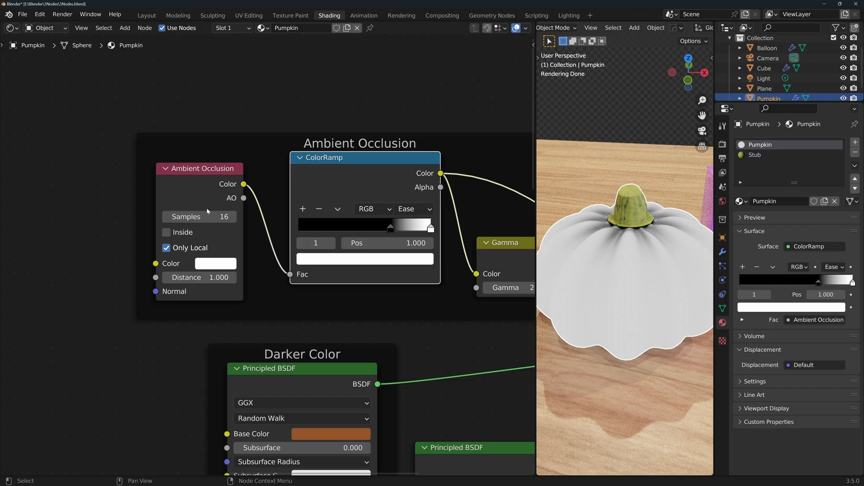
{"action": "mouse_move", "coordinate": [222, 197]}
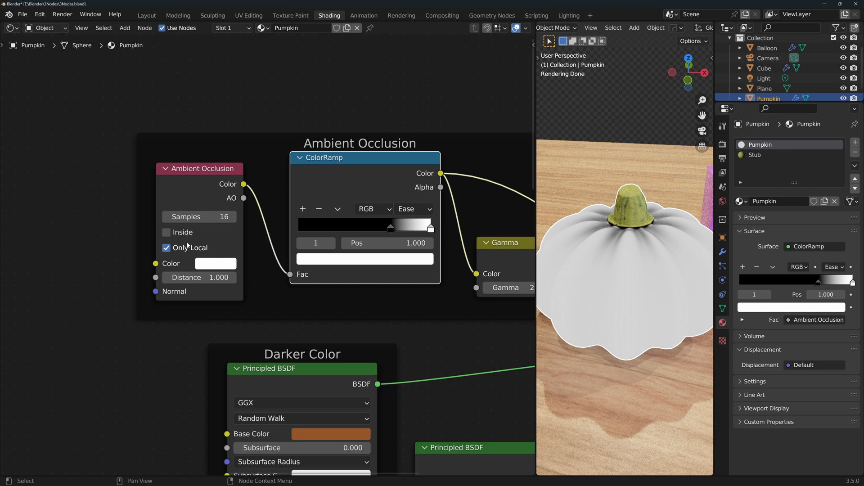
{"action": "mouse_move", "coordinate": [231, 170]}
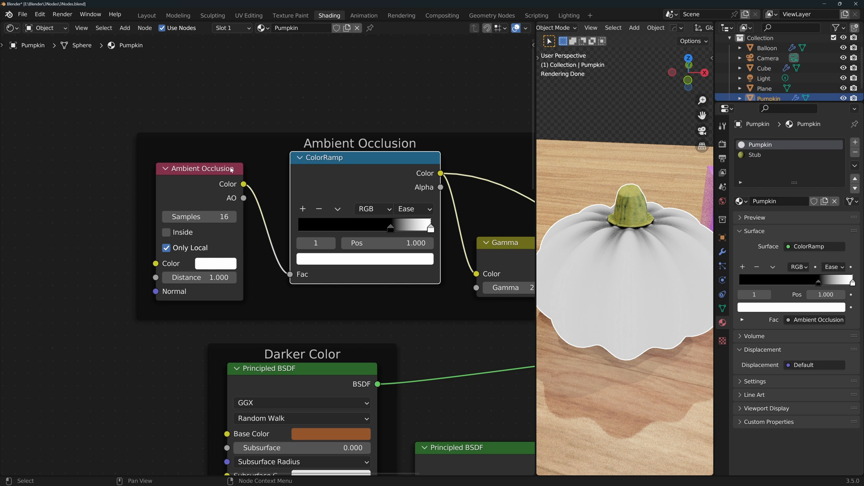
{"action": "mouse_move", "coordinate": [199, 216]}
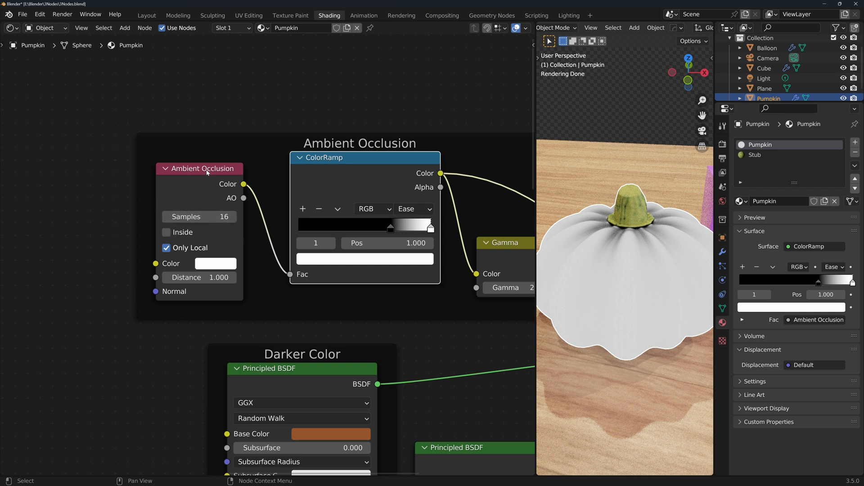
{"action": "mouse_move", "coordinate": [337, 269]}
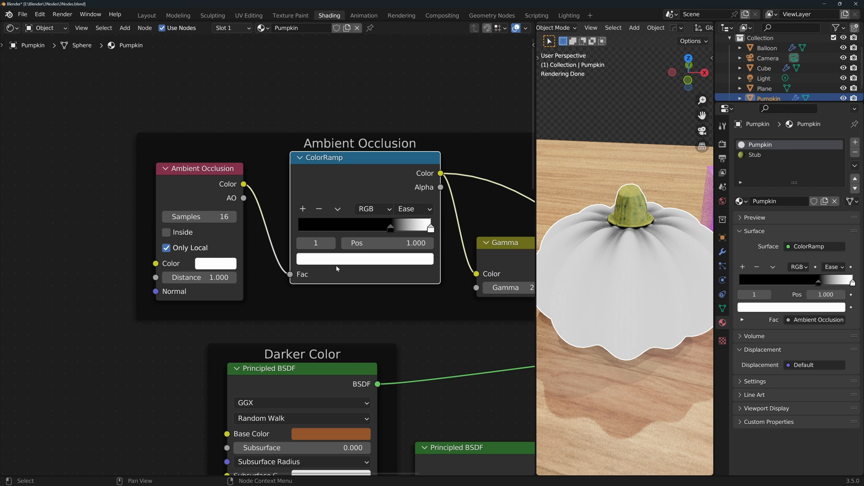
{"action": "mouse_move", "coordinate": [241, 205]}
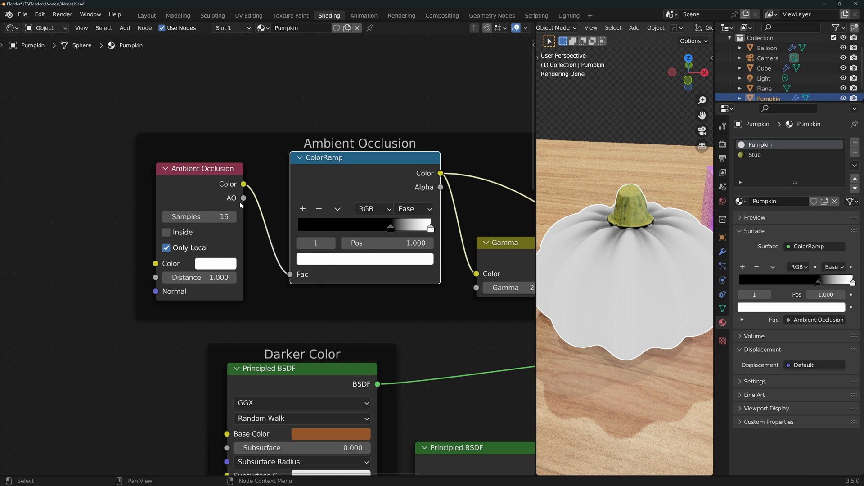
{"action": "mouse_move", "coordinate": [226, 243]}
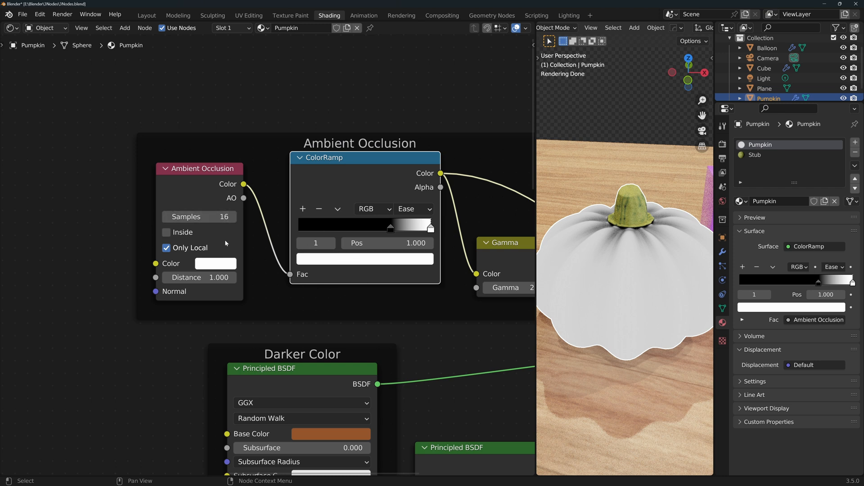
{"action": "mouse_move", "coordinate": [182, 233]}
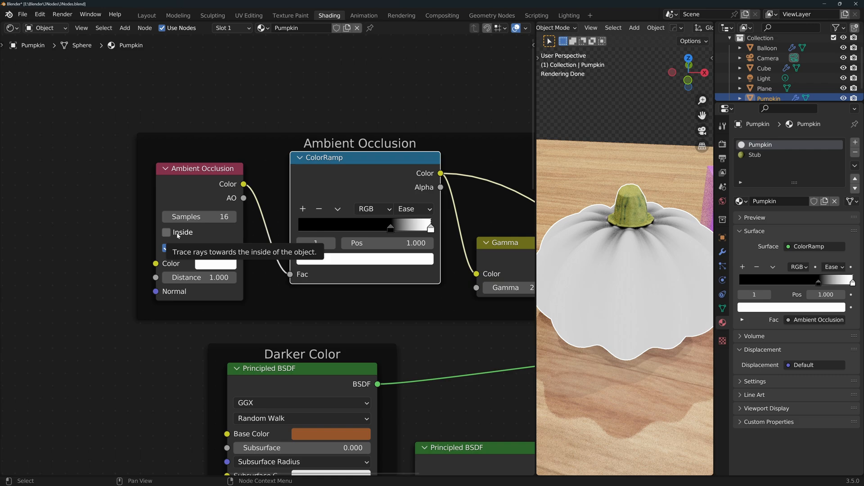
Step: Toggle the Ambient Occlusion node's Inside option off again and set its Color to white
{"action": "left_click", "coordinate": [166, 232]}
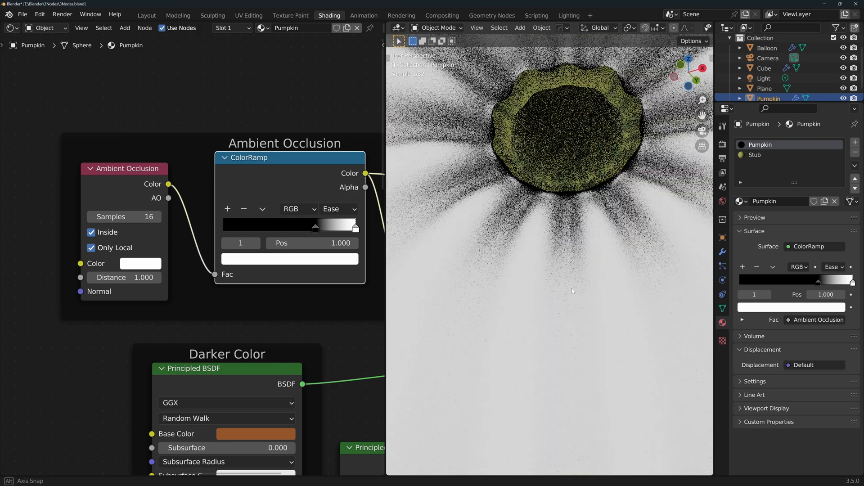
{"action": "left_click", "coordinate": [91, 232]}
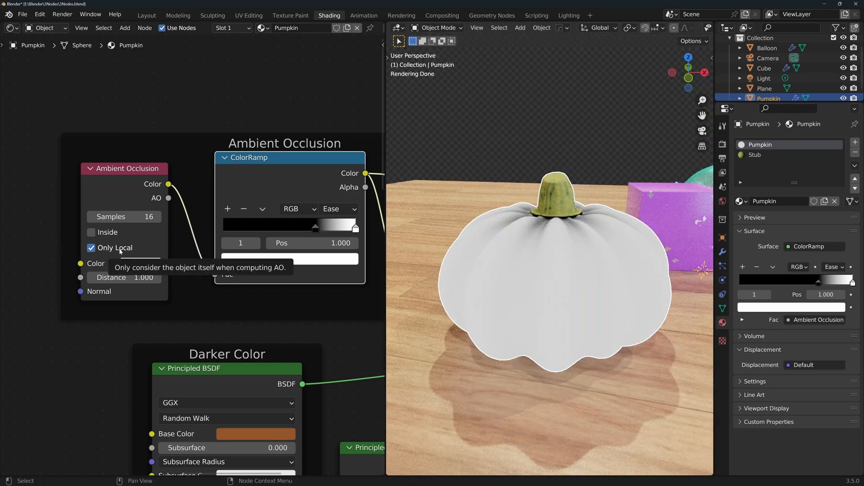
{"action": "mouse_move", "coordinate": [593, 199]}
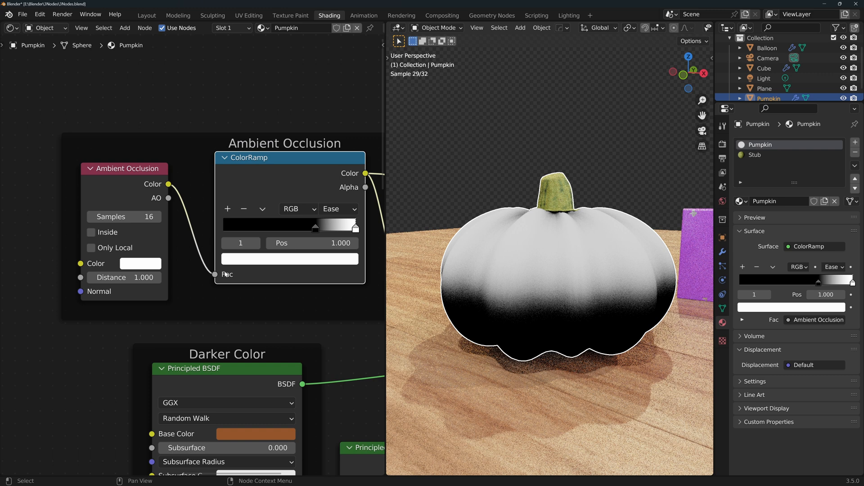
{"action": "left_click", "coordinate": [91, 248]}
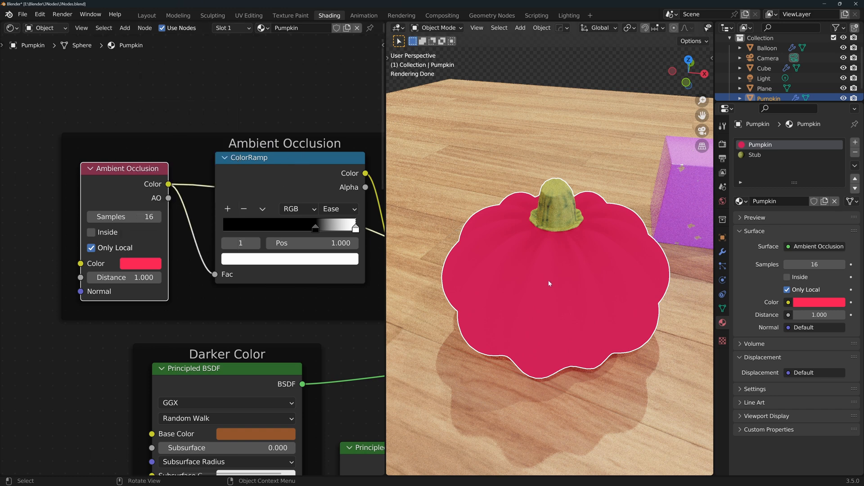
{"action": "mouse_move", "coordinate": [613, 249]}
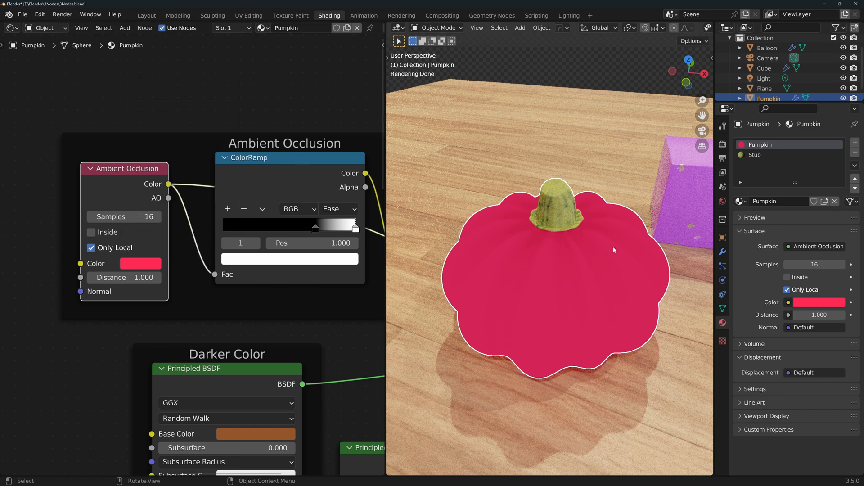
{"action": "left_click", "coordinate": [140, 264]}
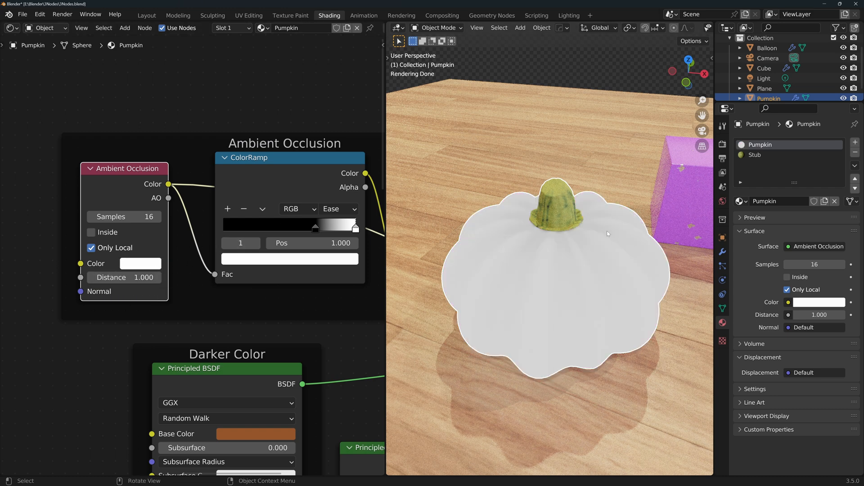
{"action": "mouse_move", "coordinate": [606, 246]}
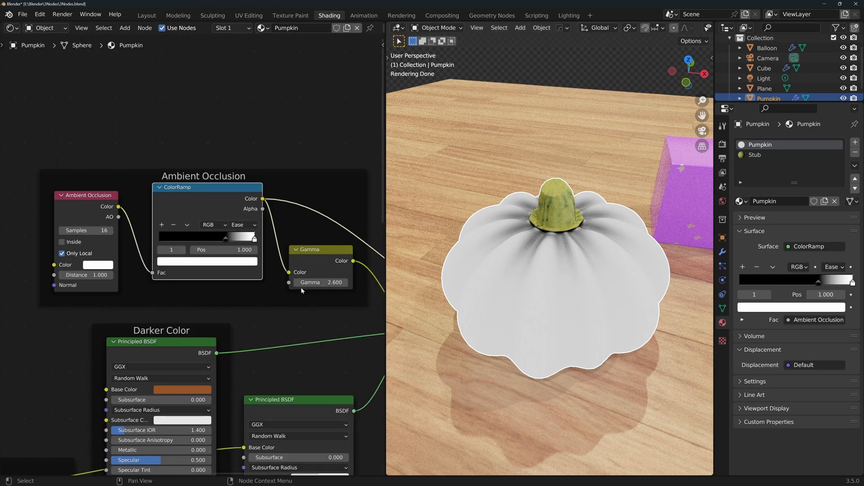
{"action": "mouse_move", "coordinate": [322, 258]}
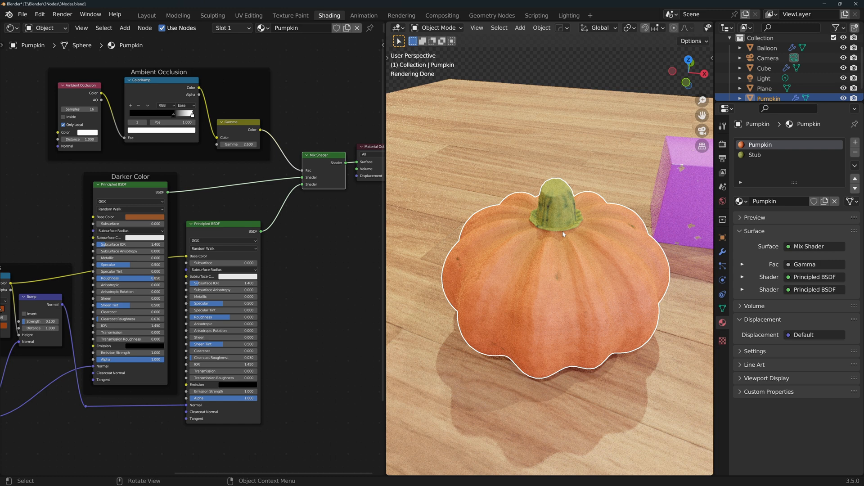
{"action": "mouse_move", "coordinate": [491, 238]}
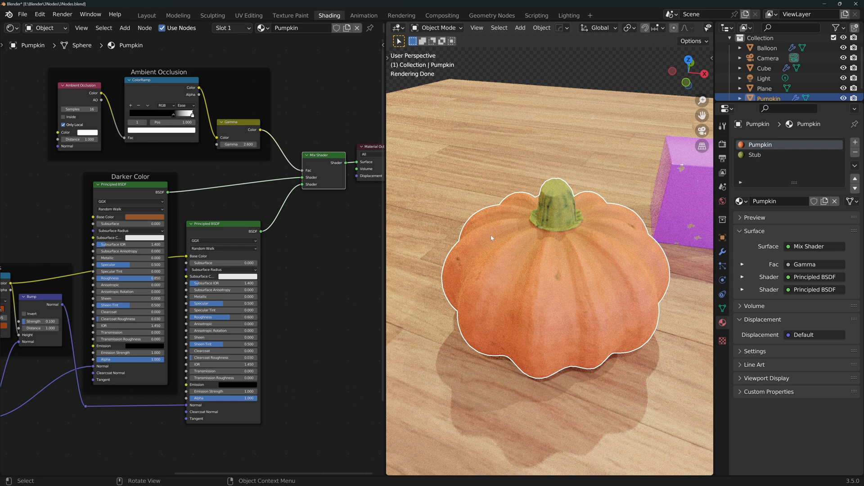
{"action": "mouse_move", "coordinate": [578, 237]}
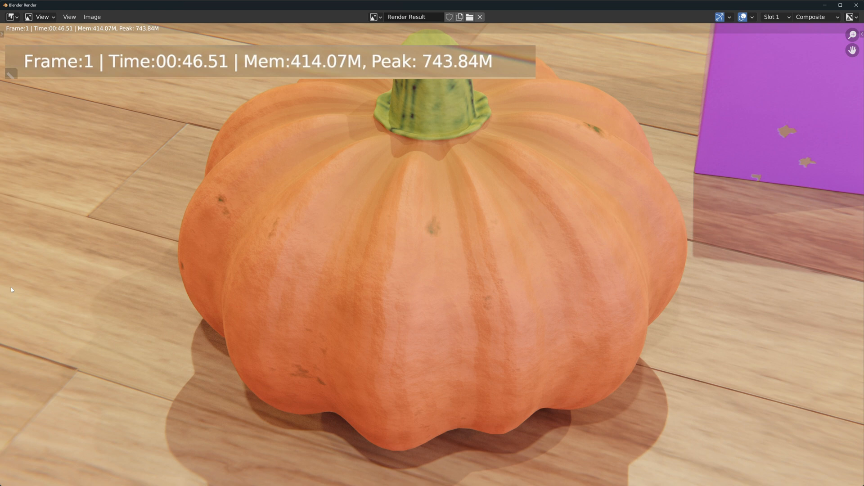
{"action": "mouse_move", "coordinate": [94, 103]}
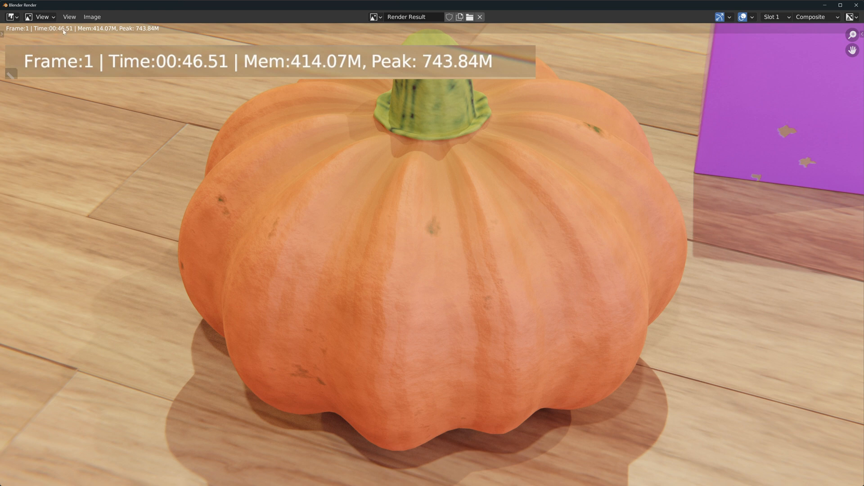
Step: Close the finished Cycles render of the pumpkin
{"action": "left_click", "coordinate": [774, 16]}
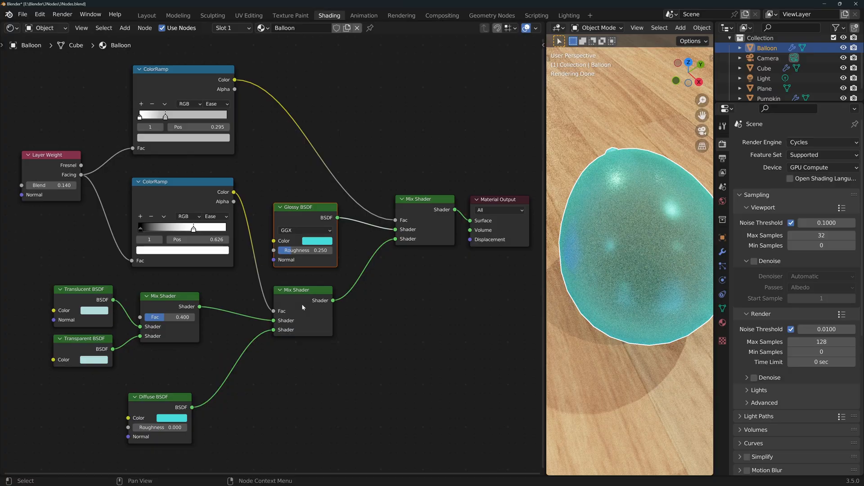
{"action": "mouse_move", "coordinate": [60, 331]}
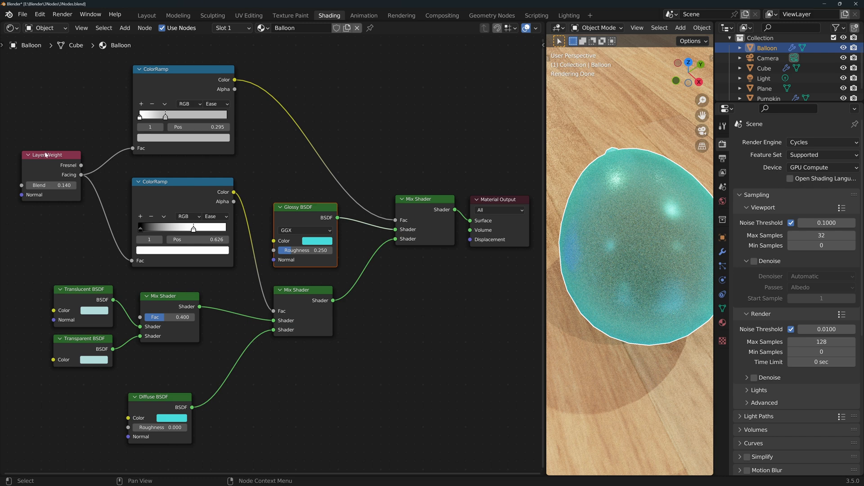
{"action": "mouse_move", "coordinate": [90, 176]}
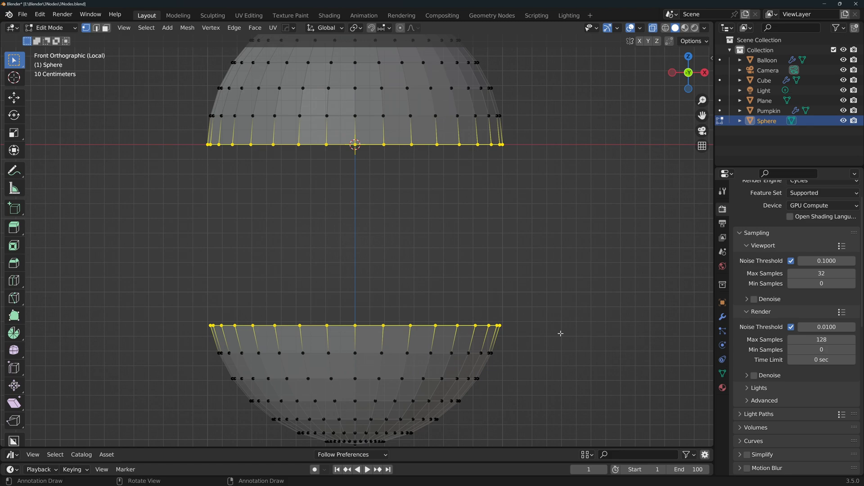
Step: In Shading, add a Fresnel/Layer Weight node beside the Capsule material's mixed Principled shaders
{"action": "left_click", "coordinate": [329, 15]}
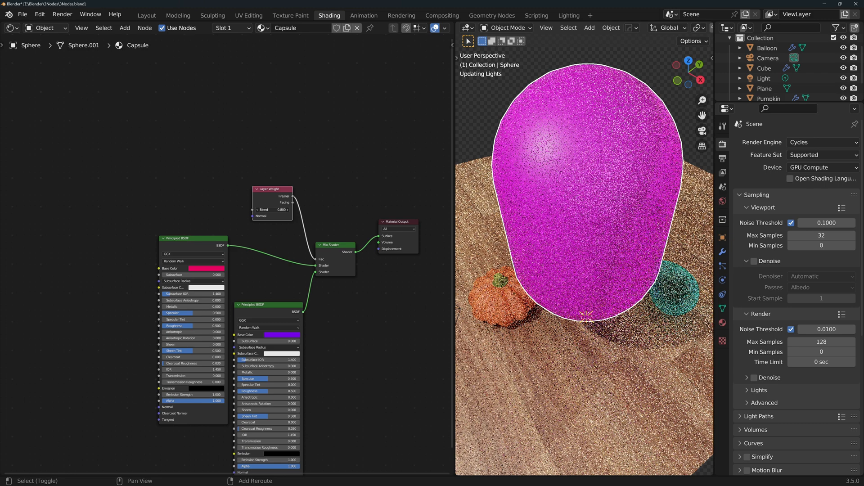
{"action": "type", "text": "fres"}
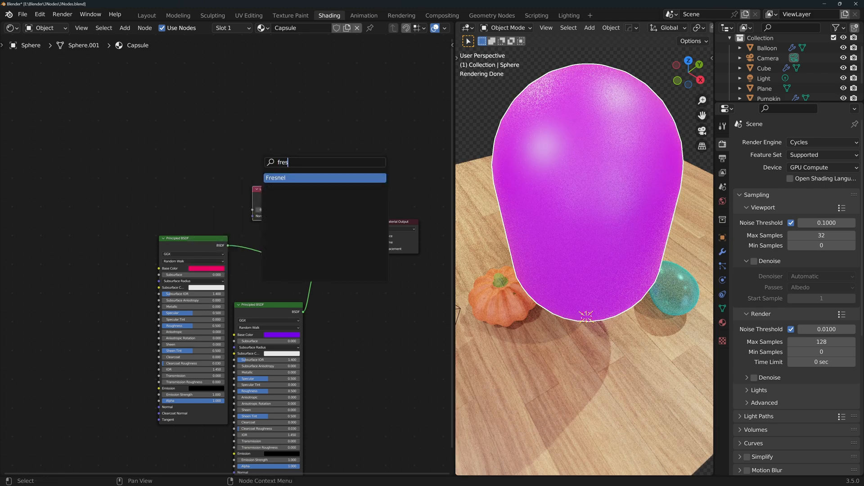
{"action": "left_click", "coordinate": [325, 177]}
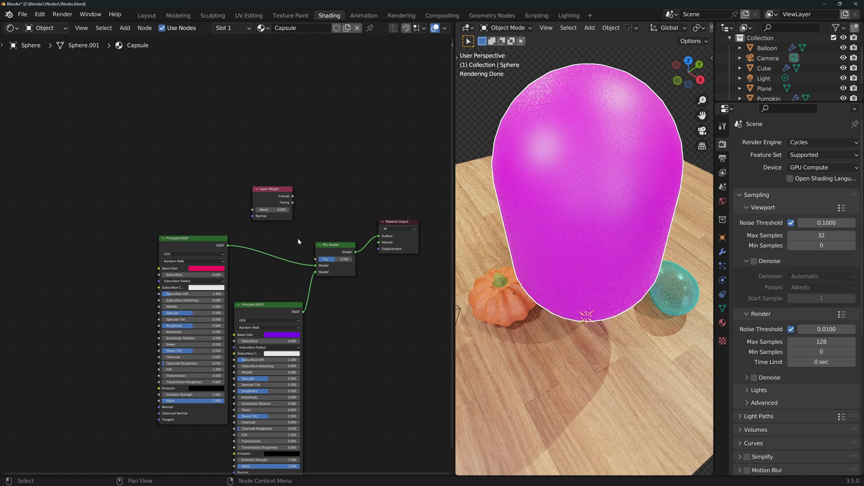
{"action": "mouse_move", "coordinate": [293, 249]}
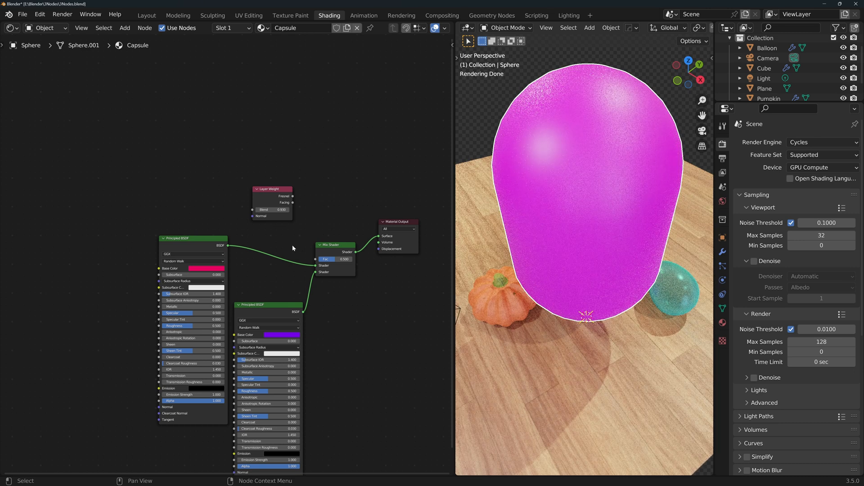
{"action": "left_click_drag", "start_coordinate": [293, 196], "coordinate": [316, 258]}
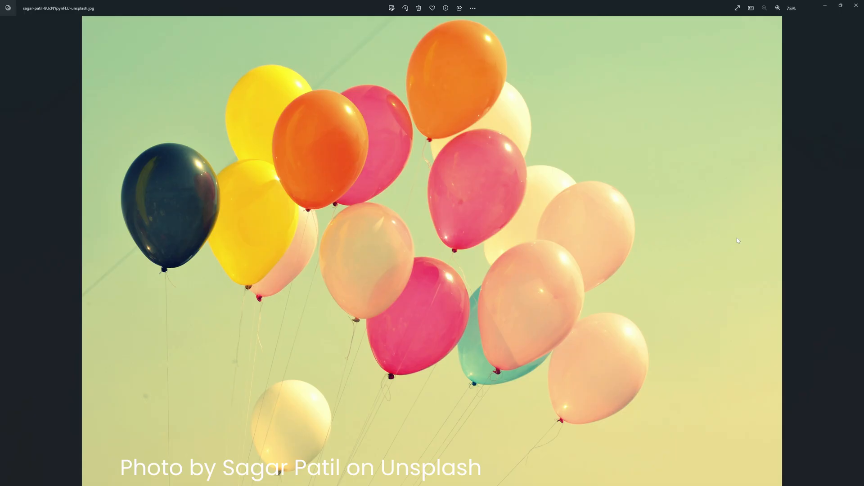
{"action": "mouse_move", "coordinate": [361, 225]}
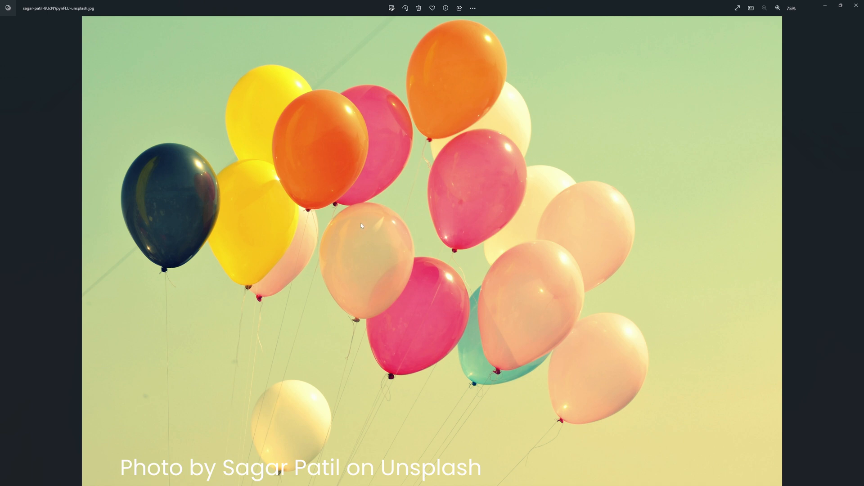
{"action": "mouse_move", "coordinate": [364, 237]}
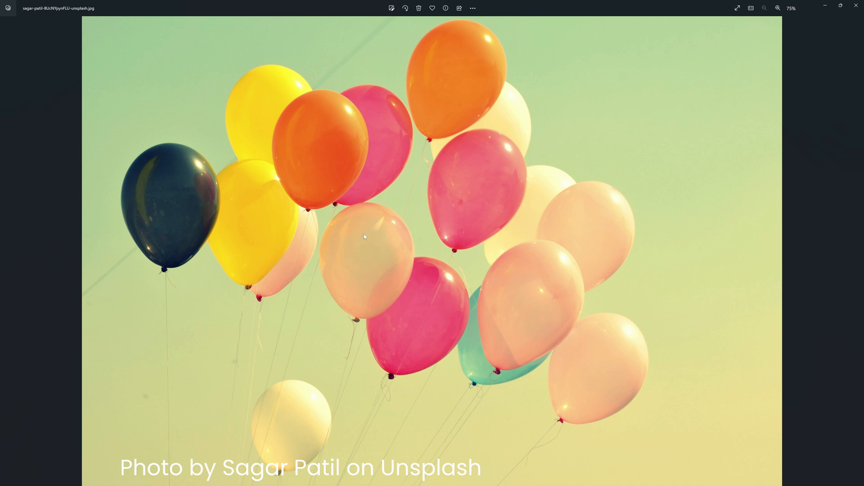
{"action": "mouse_move", "coordinate": [405, 285]}
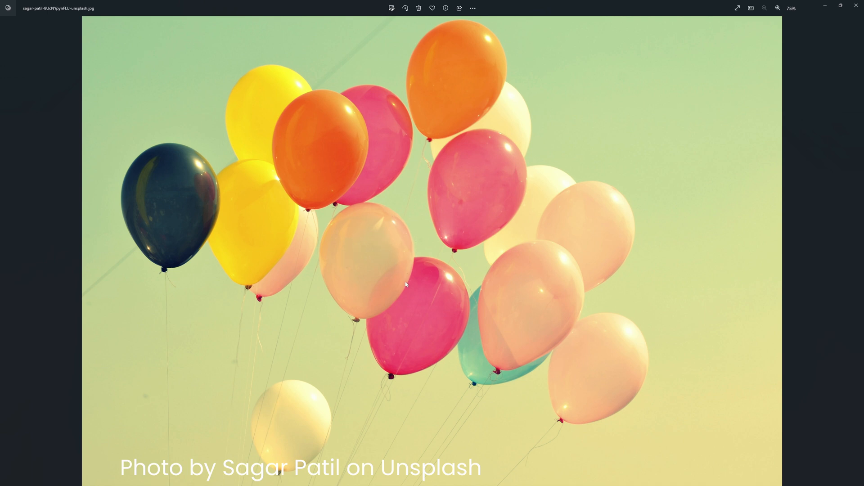
Step: Zoom the balloons reference photo in on the translucent peach balloon
{"action": "left_click", "coordinate": [778, 8]}
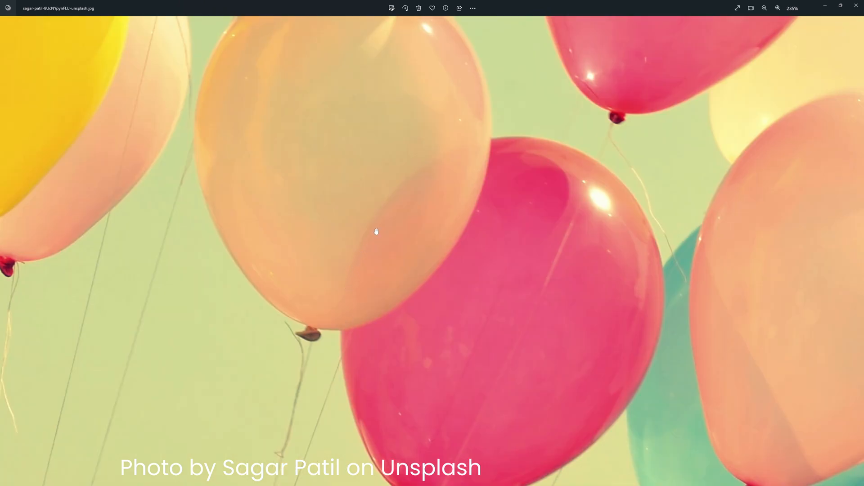
{"action": "mouse_move", "coordinate": [445, 159]}
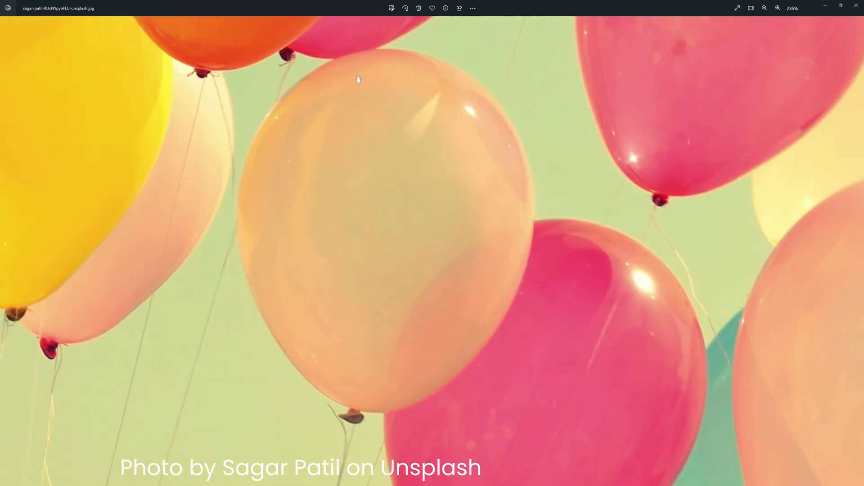
{"action": "mouse_move", "coordinate": [512, 189]}
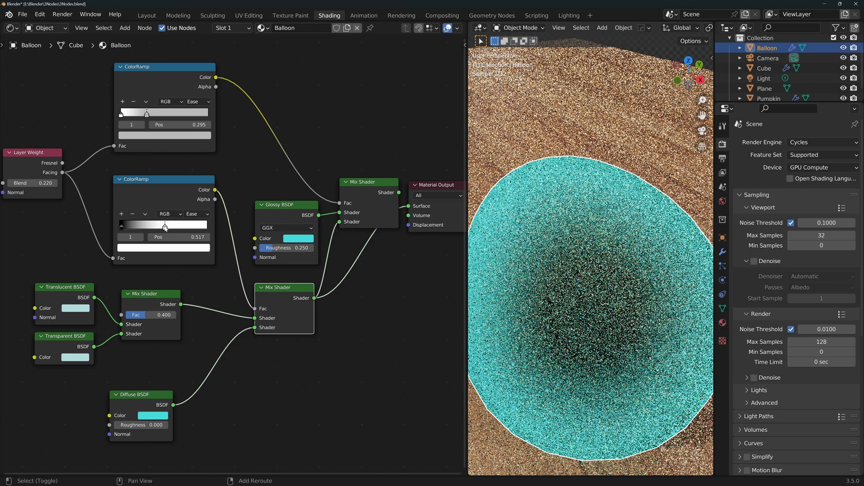
Step: Move the Balloon material's second ColorRamp white stop to Pos 0.689 for a glossier look
{"action": "left_click_drag", "start_coordinate": [164, 225], "coordinate": [160, 225]}
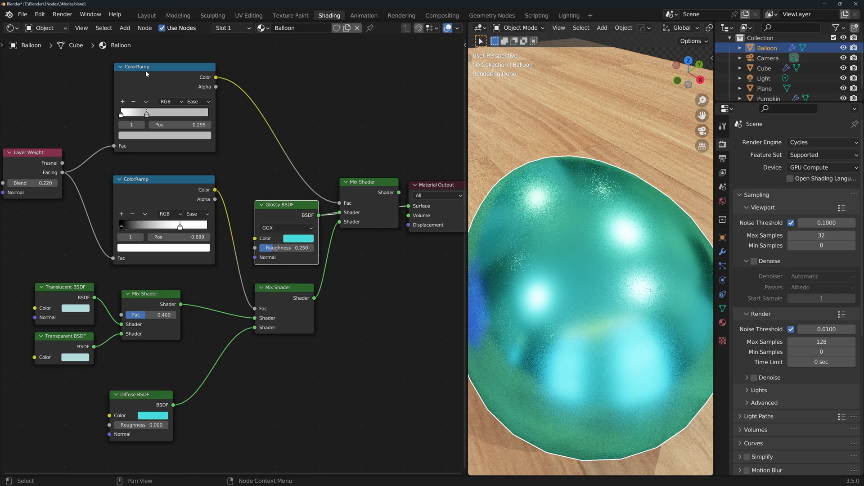
{"action": "mouse_move", "coordinate": [64, 172]}
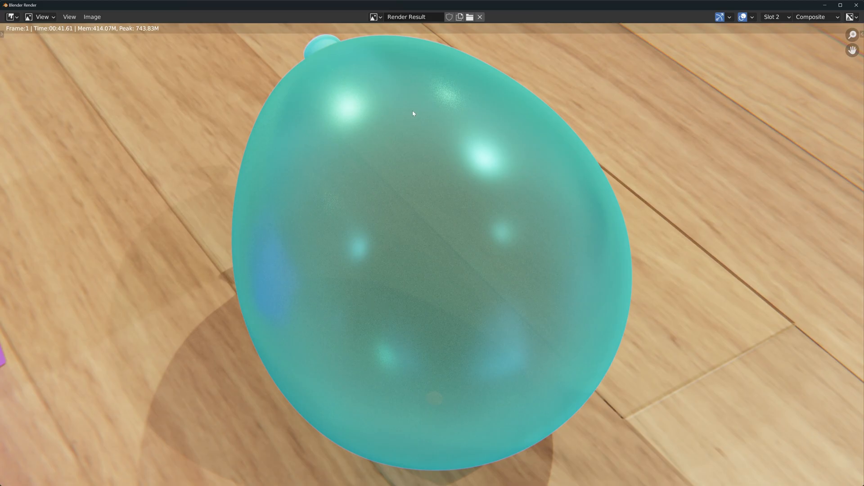
{"action": "mouse_move", "coordinate": [396, 157]}
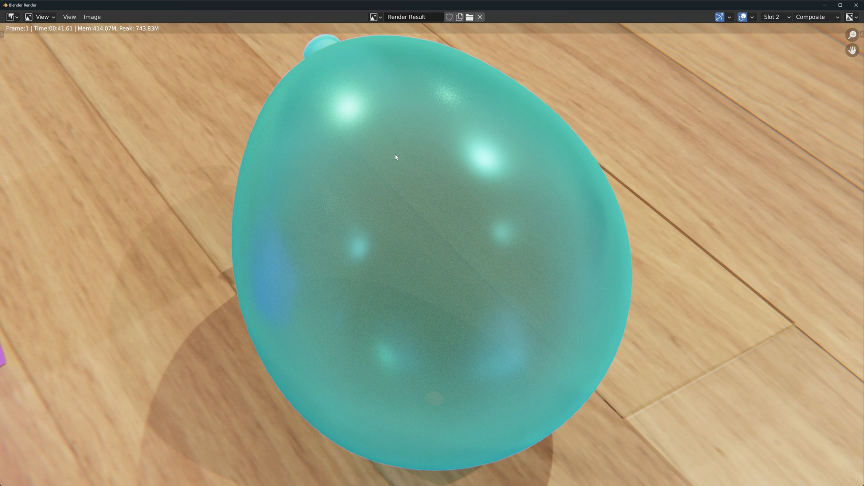
{"action": "mouse_move", "coordinate": [319, 404]}
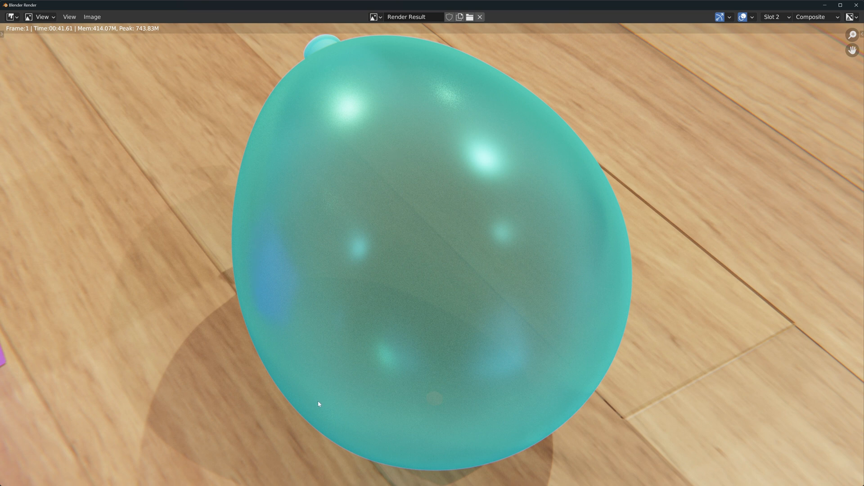